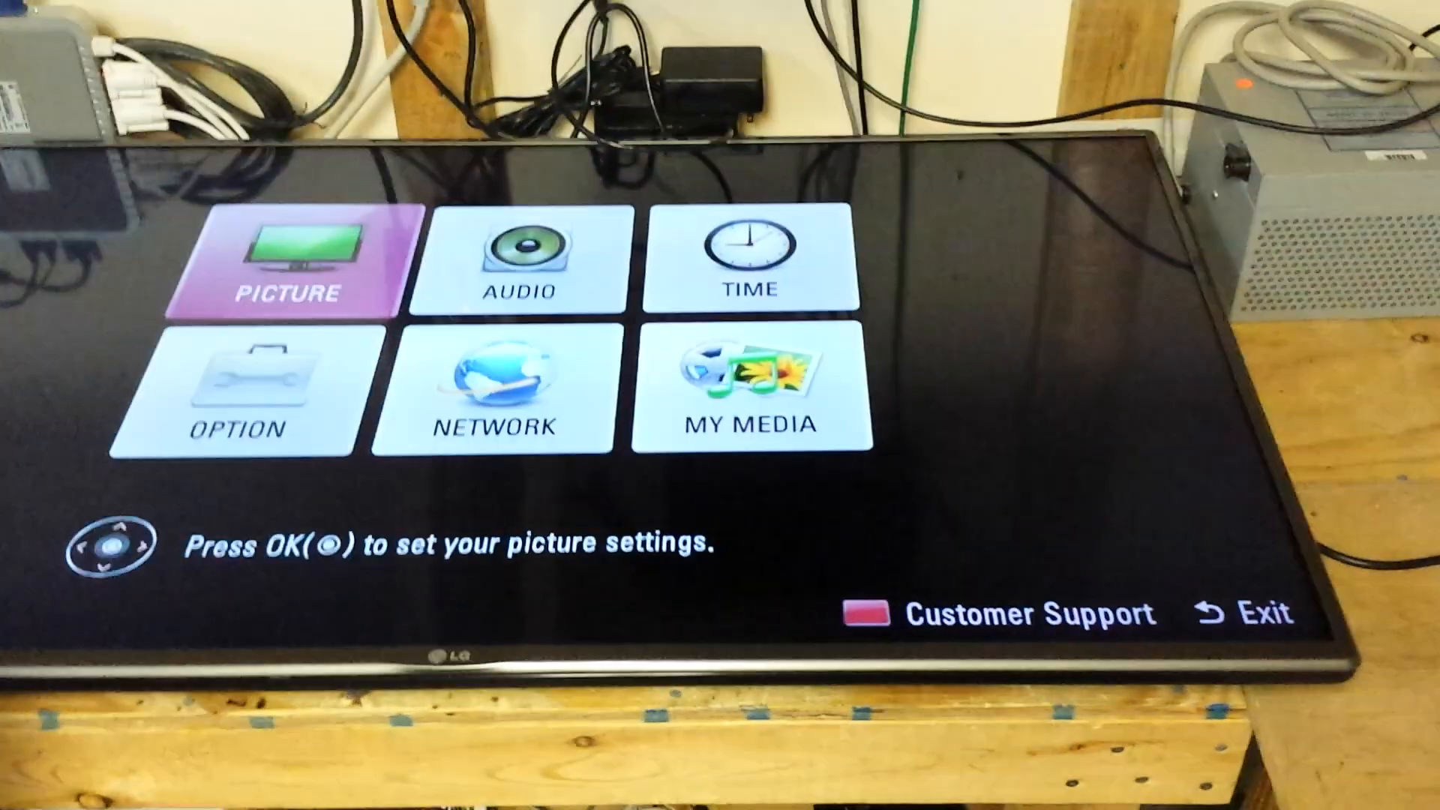
Step: Move the Settings menu highlight from the Picture category down to Option
{"action": "key", "text": "Down"}
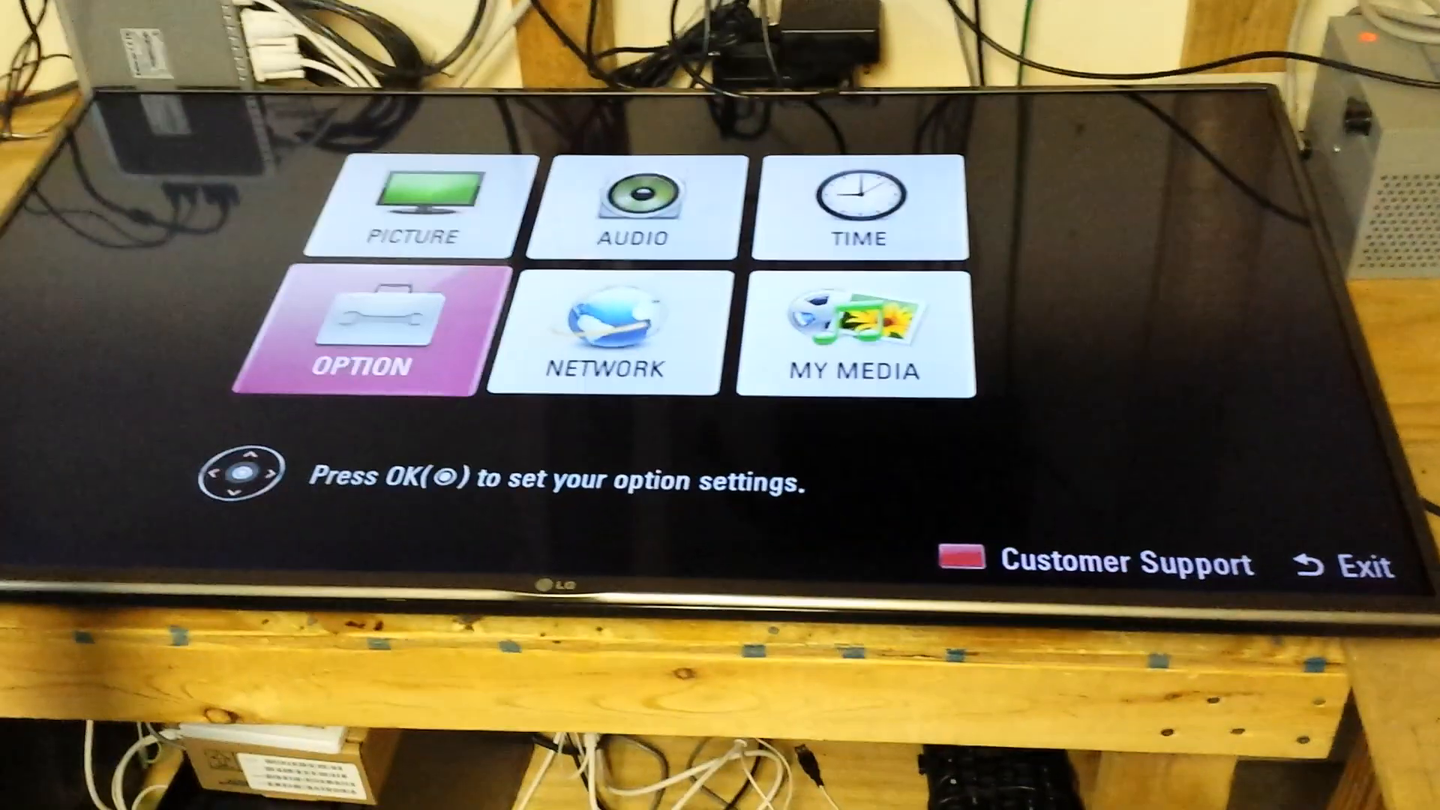